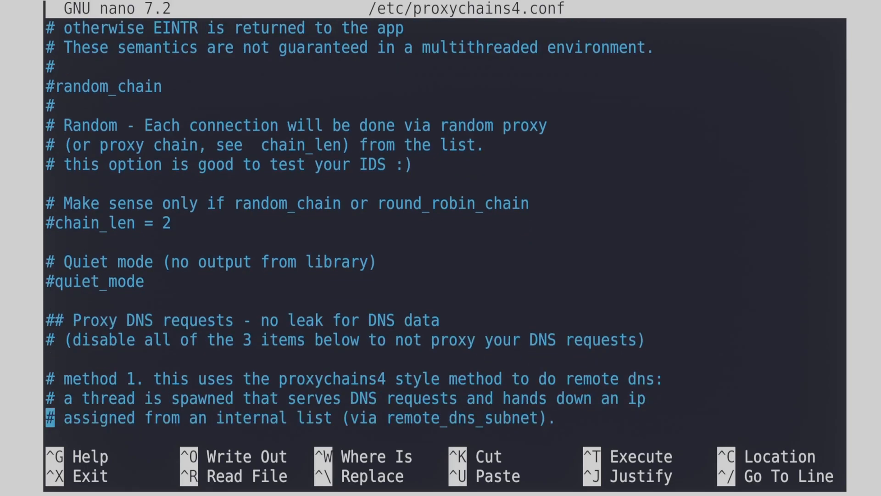
- Scroll proxychains4.conf down to the default socks4 127.0.0.1 9050 entry under [ProxyList]
scroll(down, 3)
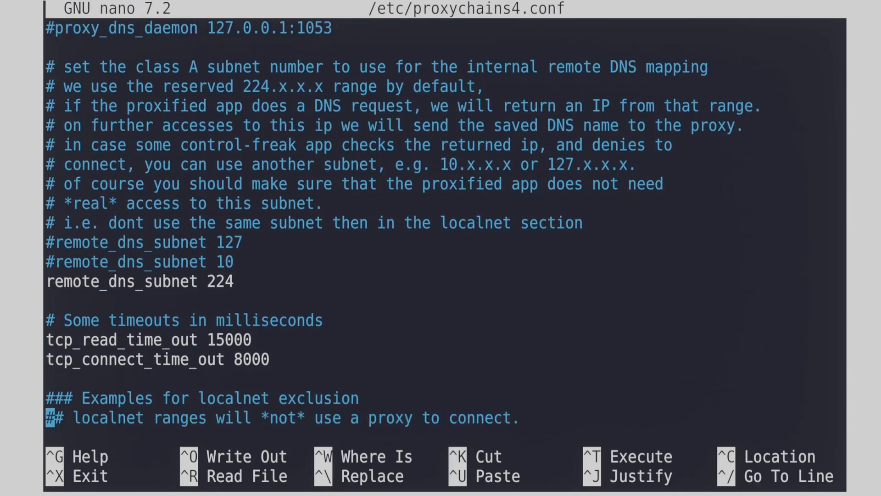
scroll(down, 3)
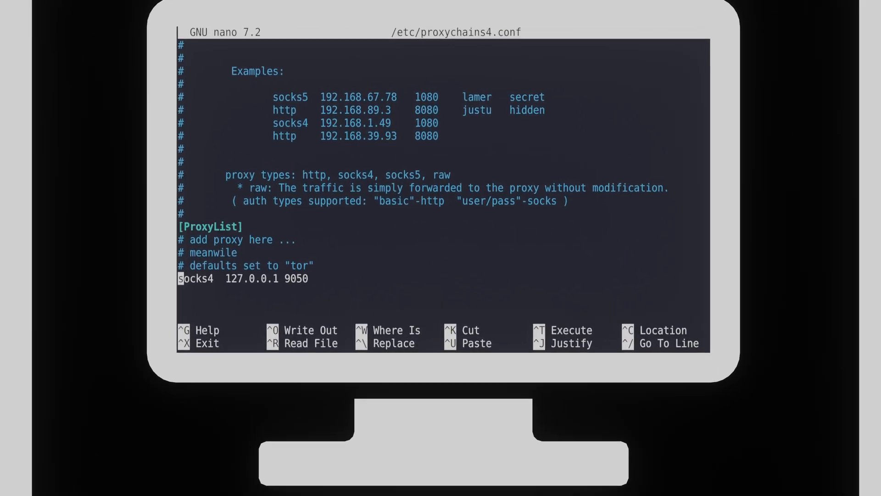
- Comment out the socks4 tor entry and add the proxy line 'http 127.0.0.1 8888'
text(#)
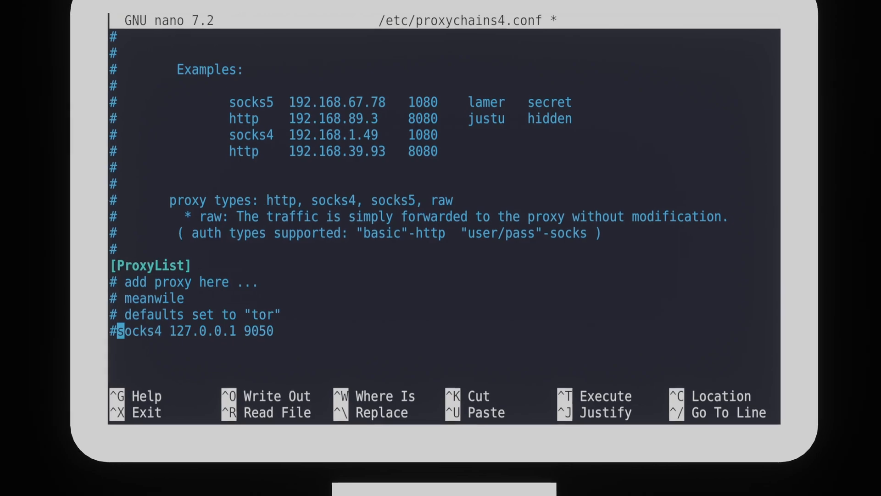
text(h)
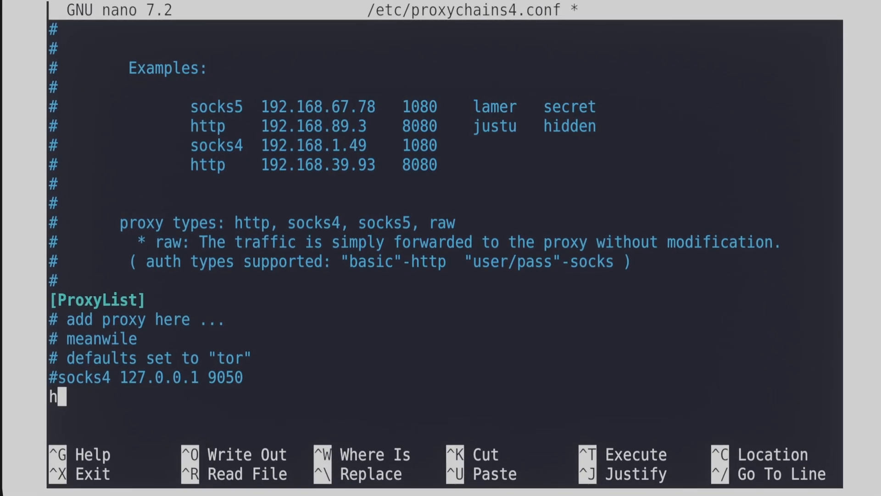
text(ttp)
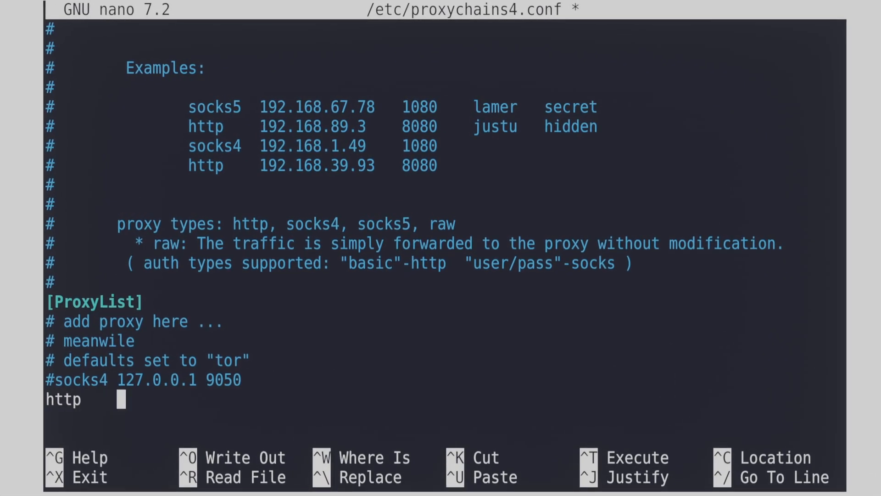
text(127.0.0.)
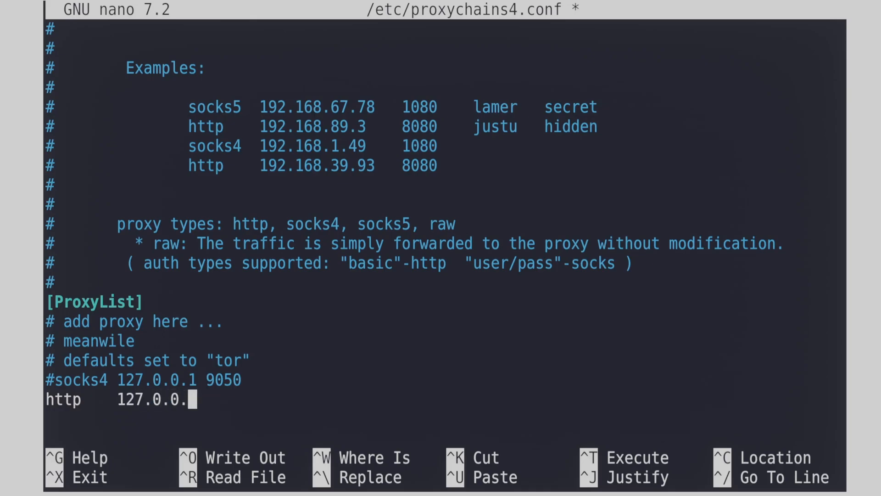
text(1 8888)
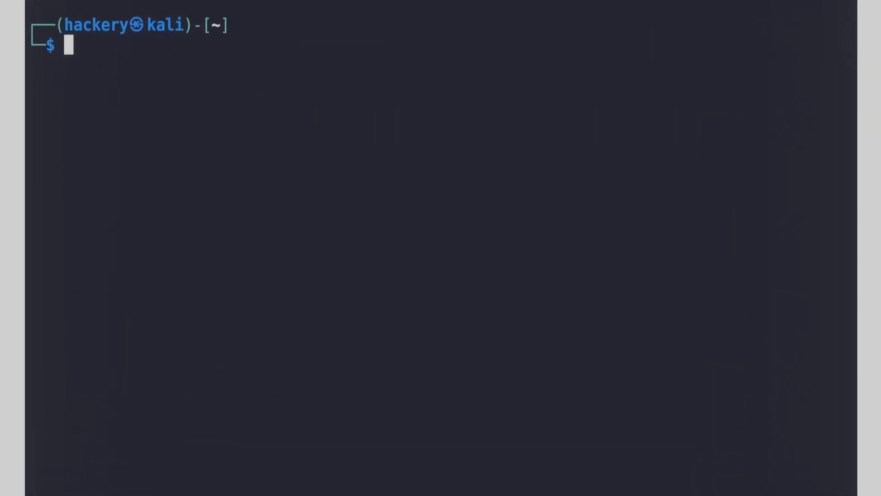
- Run 'sudo proxychains curl example.com' so the request passes through the local 8888 proxy
text(sudo proxify)
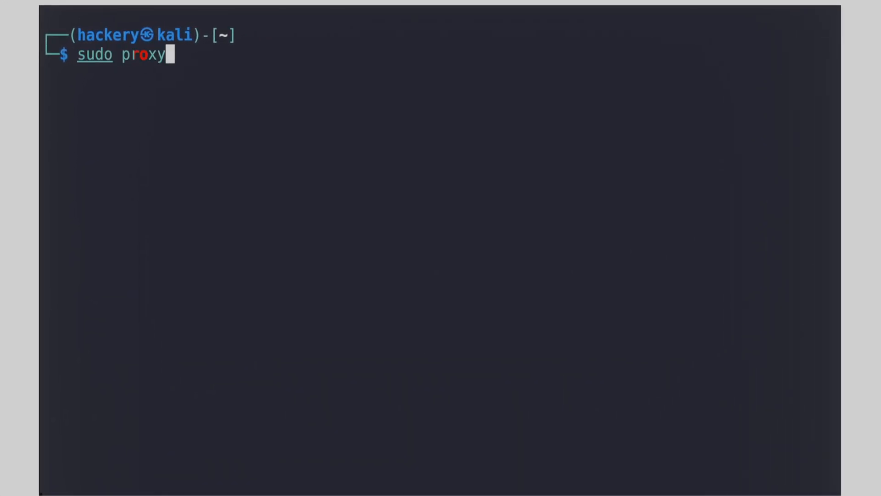
text(chains curl exampl)
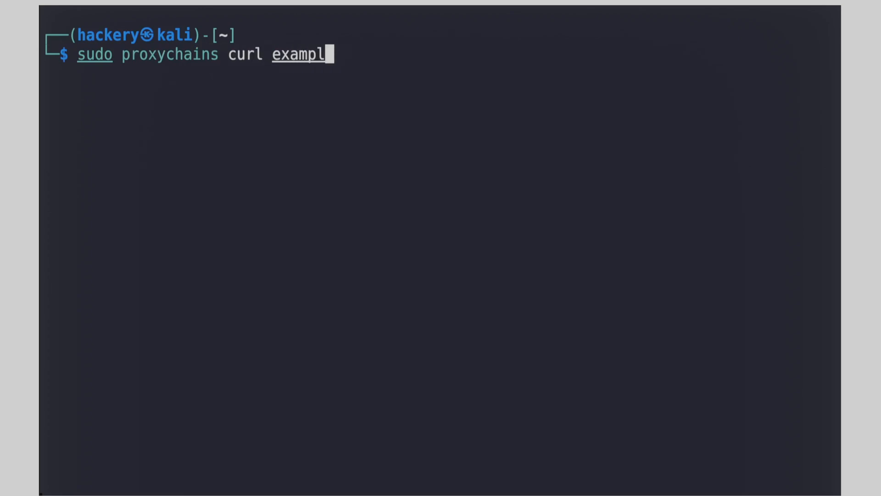
text(e.com)
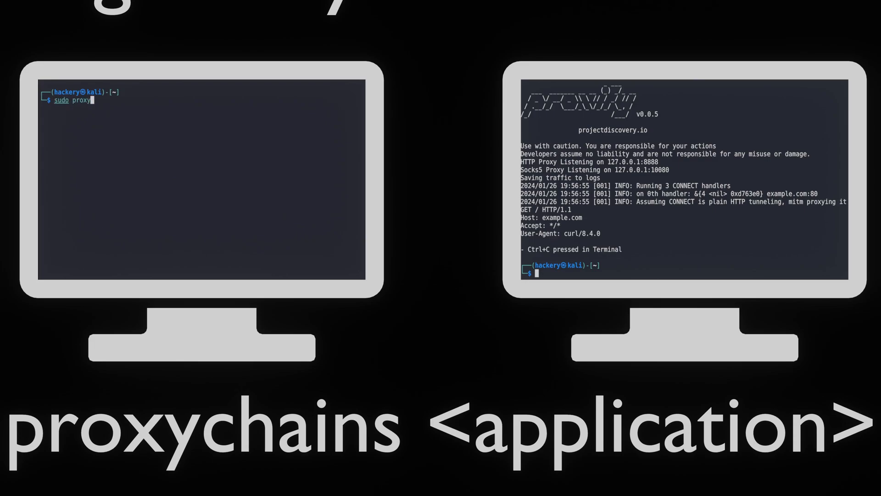
- Remove the # before socks4 127.0.0.1 9050, leaving '#http 127.0.0.1 8888' commented
text(chains curl exampl)
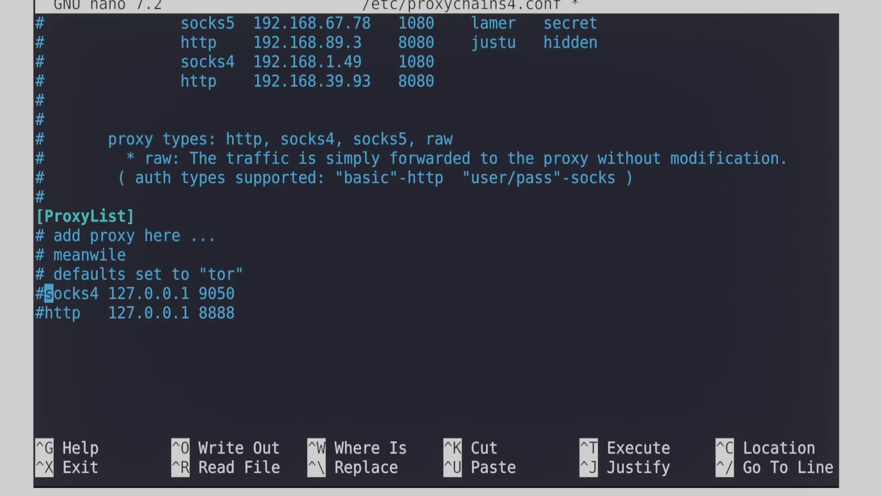
key(BackSpace)
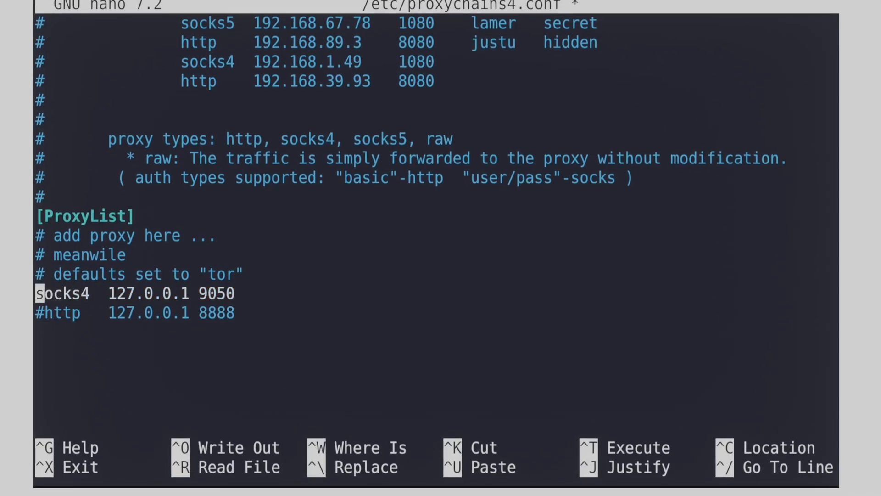